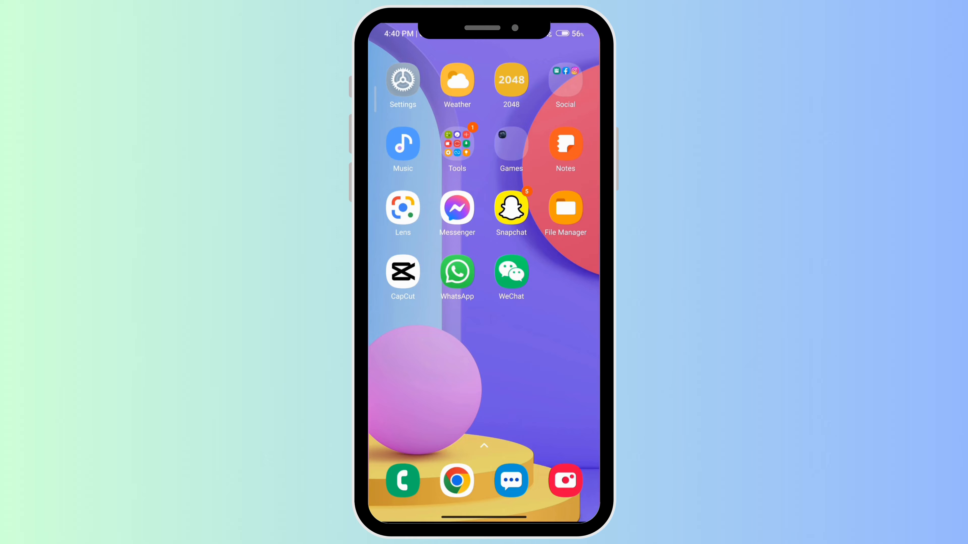
From the home screen, go into Settings and reach the Apps settings page
click(402, 79)
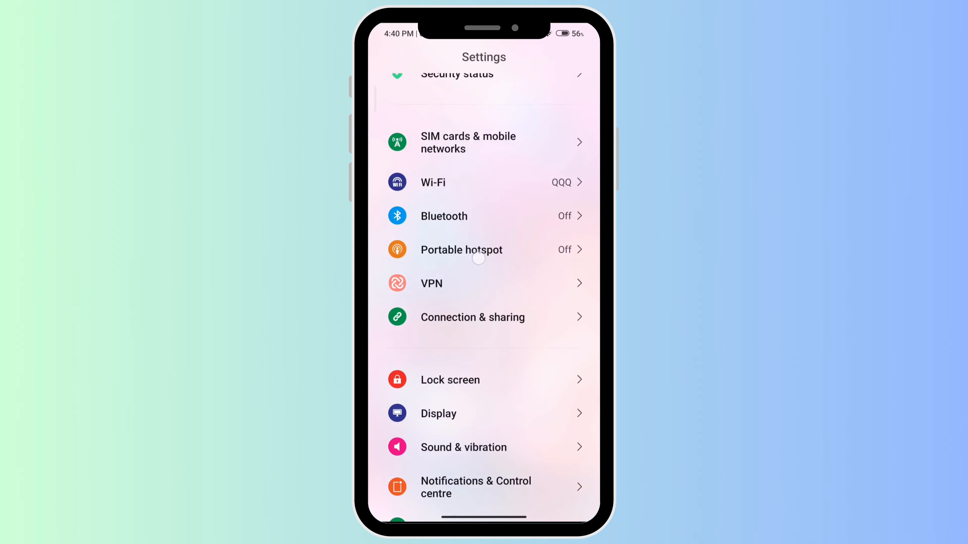
scroll(down, 3)
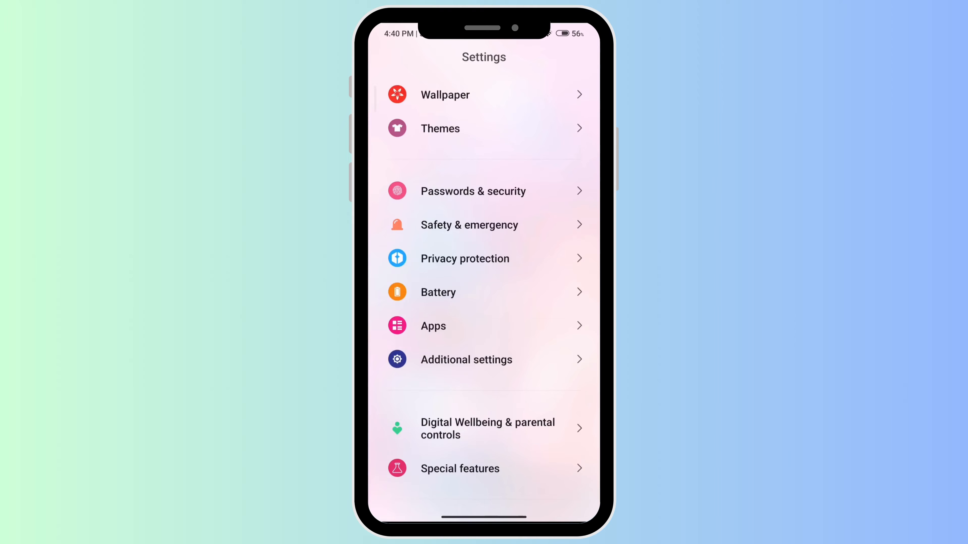
scroll(down, 3)
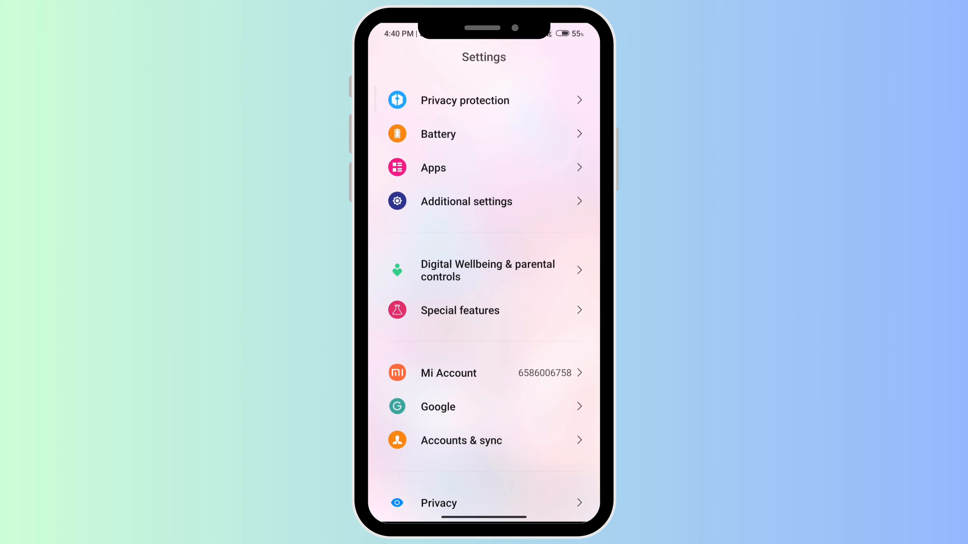
click(432, 167)
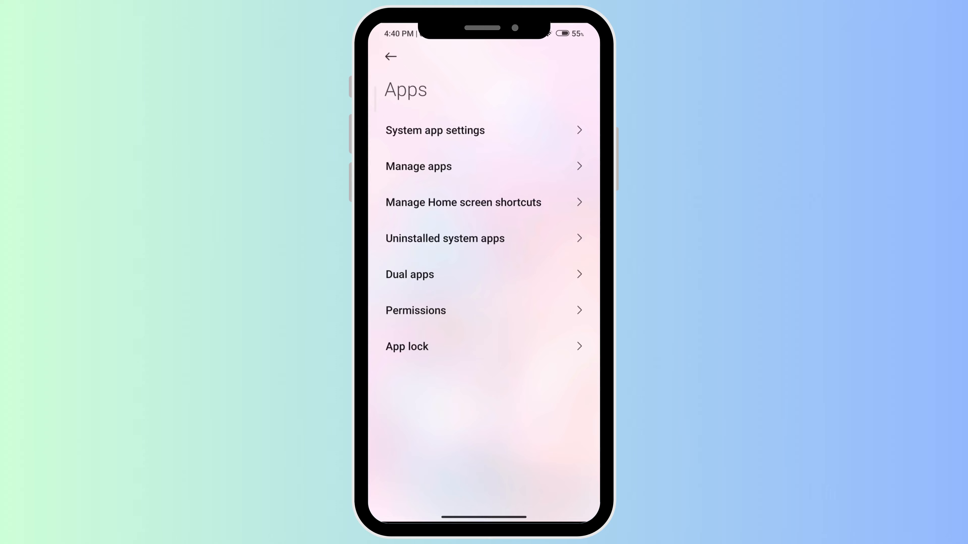
Show the Manage apps list of 350 installed apps sorted by app name
click(418, 166)
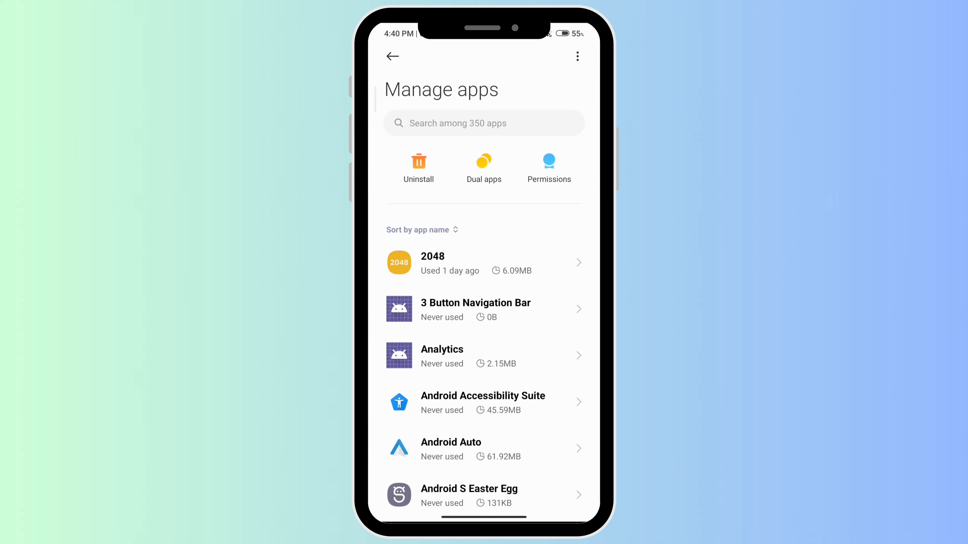
click(577, 56)
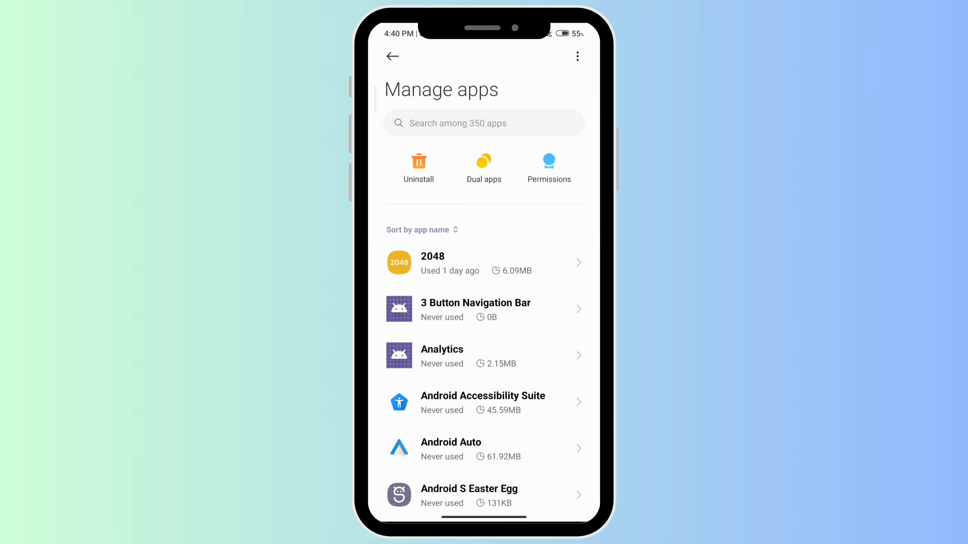
Search the installed apps for "system ui" and go to the System UI app's details
click(483, 123)
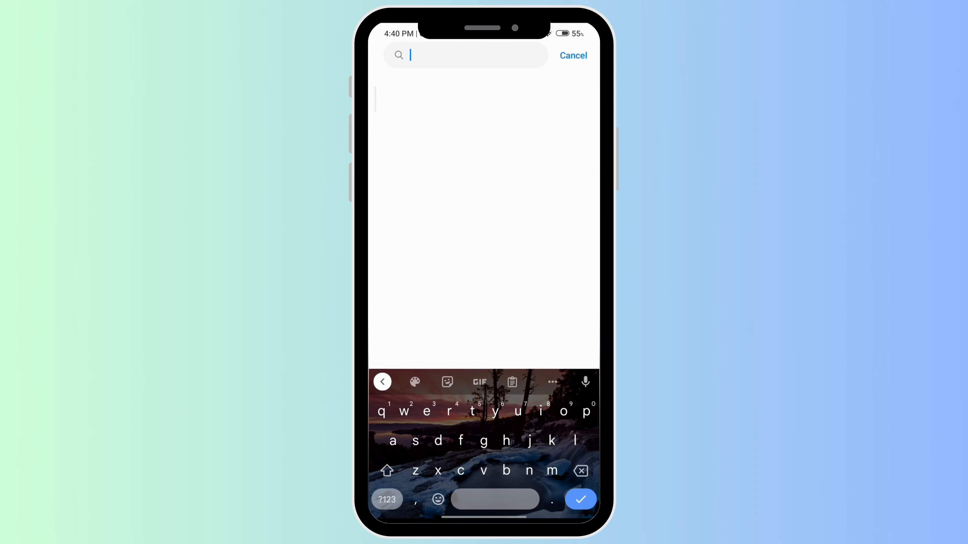
text(sy)
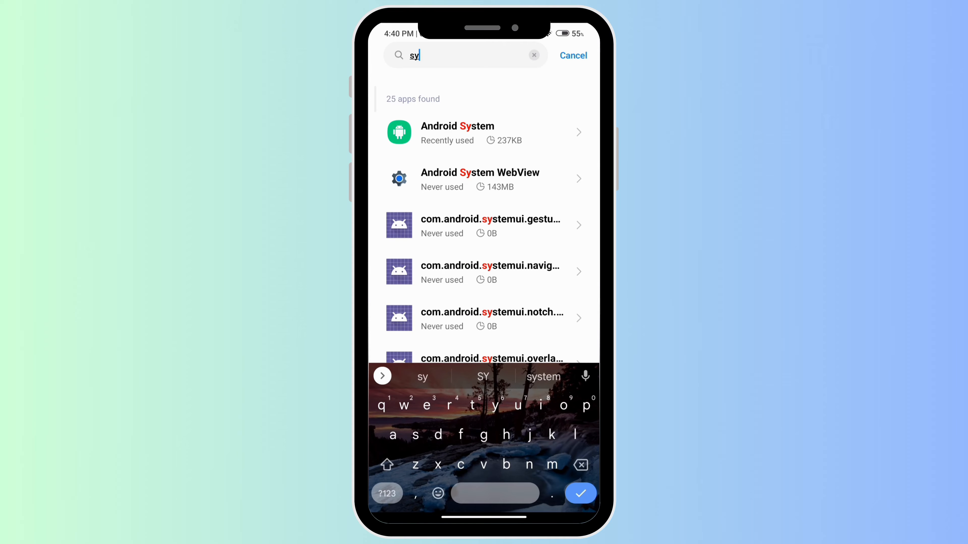
text(t)
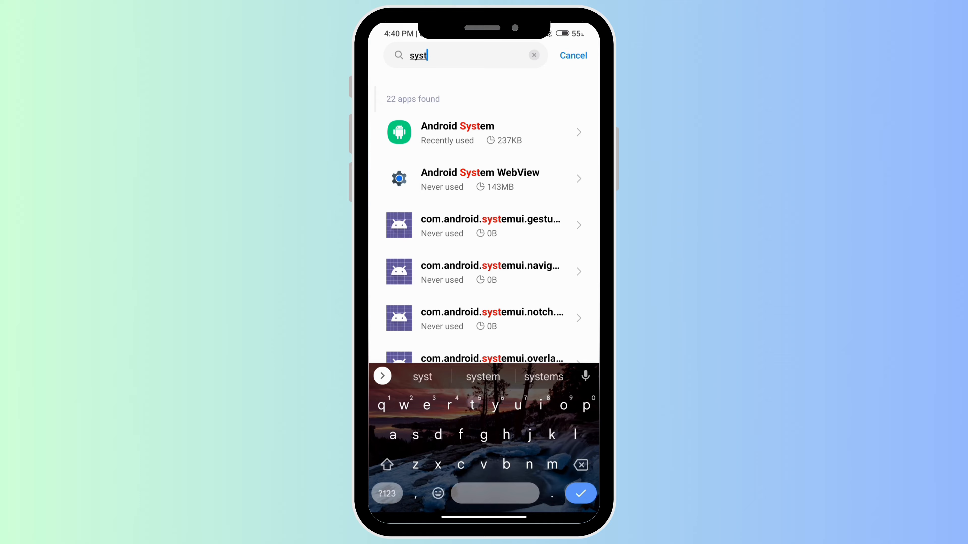
click(483, 376)
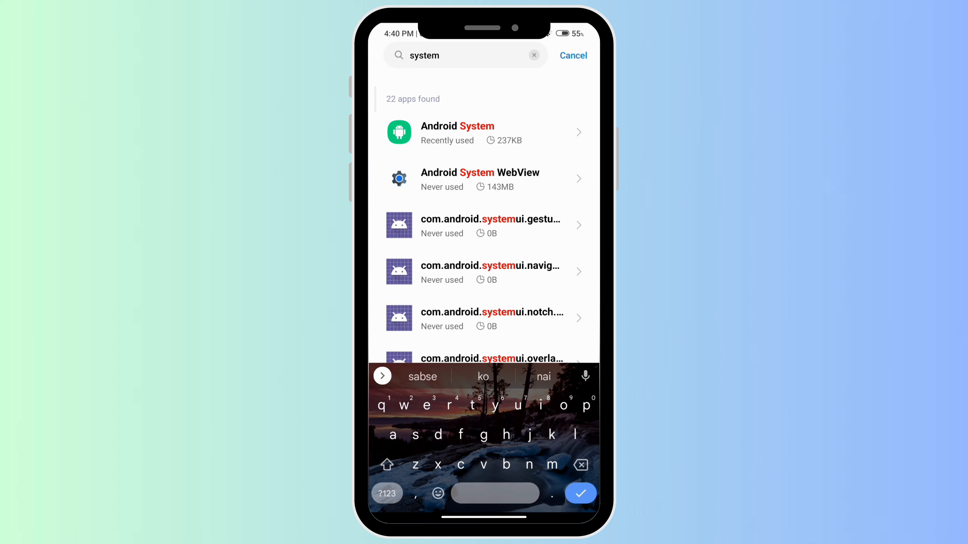
text(ui)
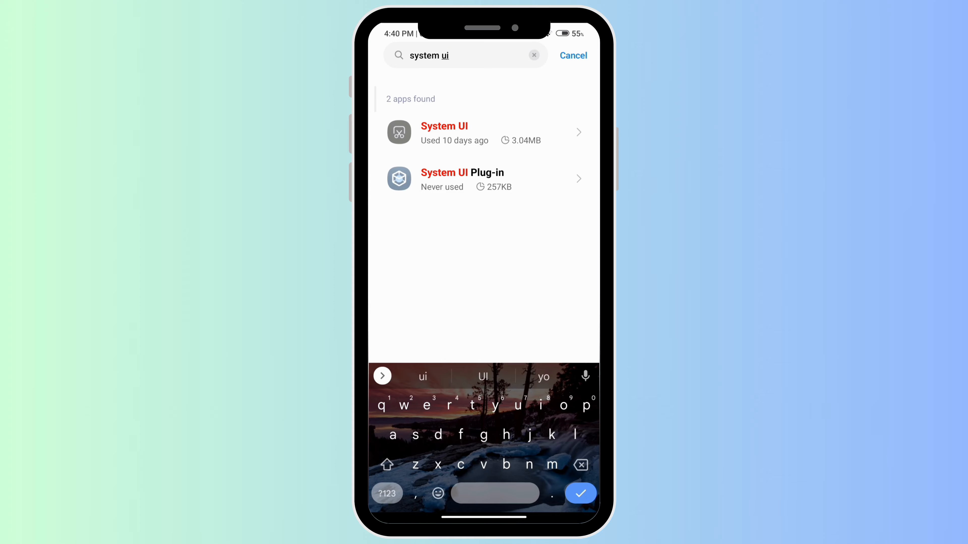
click(443, 132)
text(google pl)
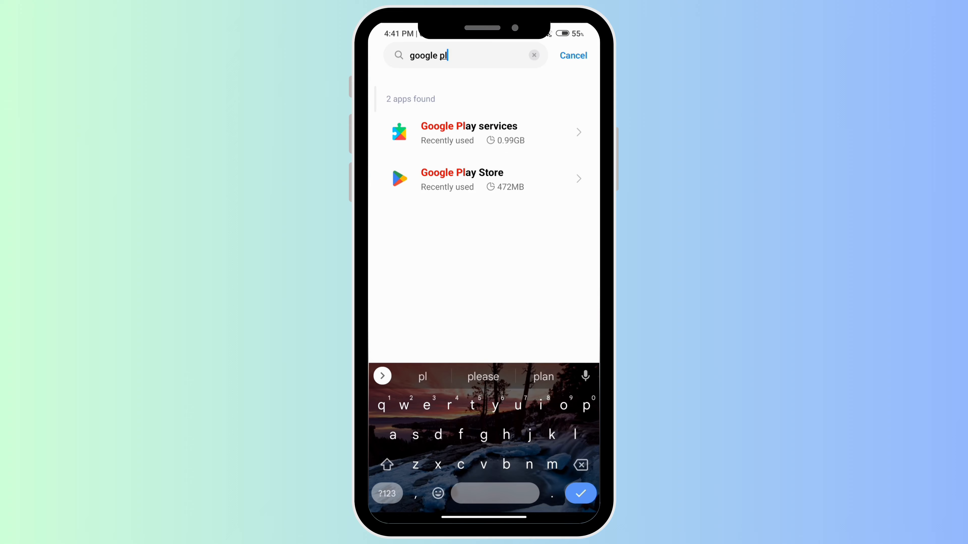
Select Google Play services from the "google pl" search results
click(468, 132)
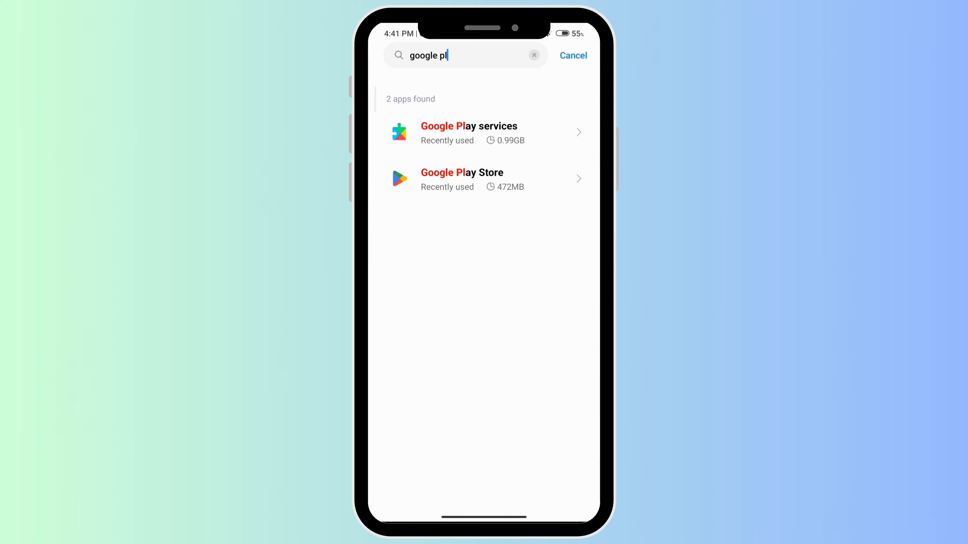
Search the installed apps for "security" and go to the Security app's details
text(secu)
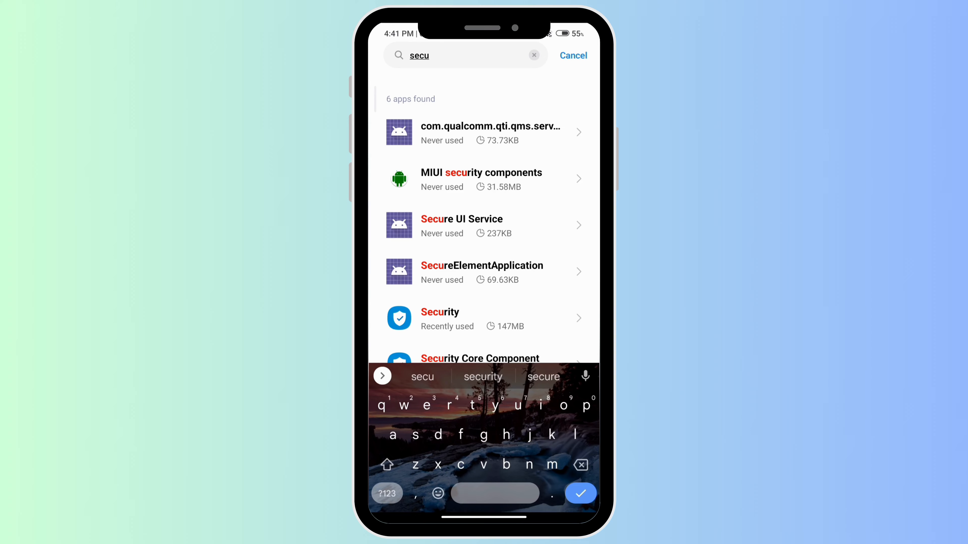
click(483, 376)
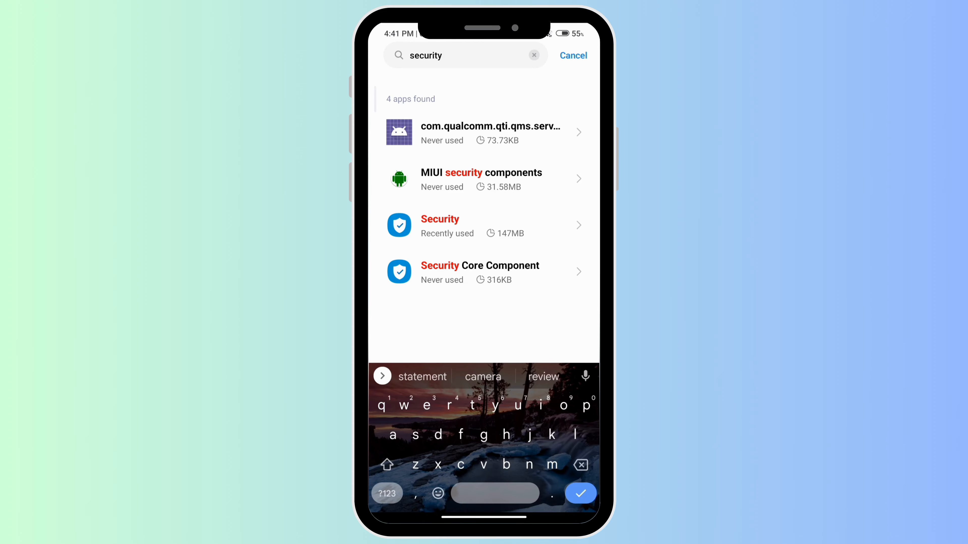
click(485, 225)
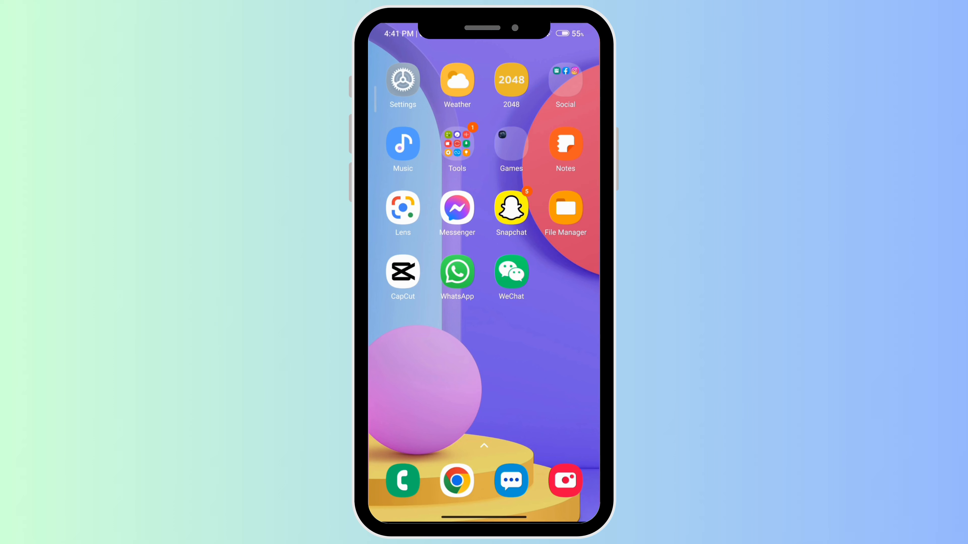
Reopen Settings, go to About phone and scroll to the Factory reset option
click(402, 78)
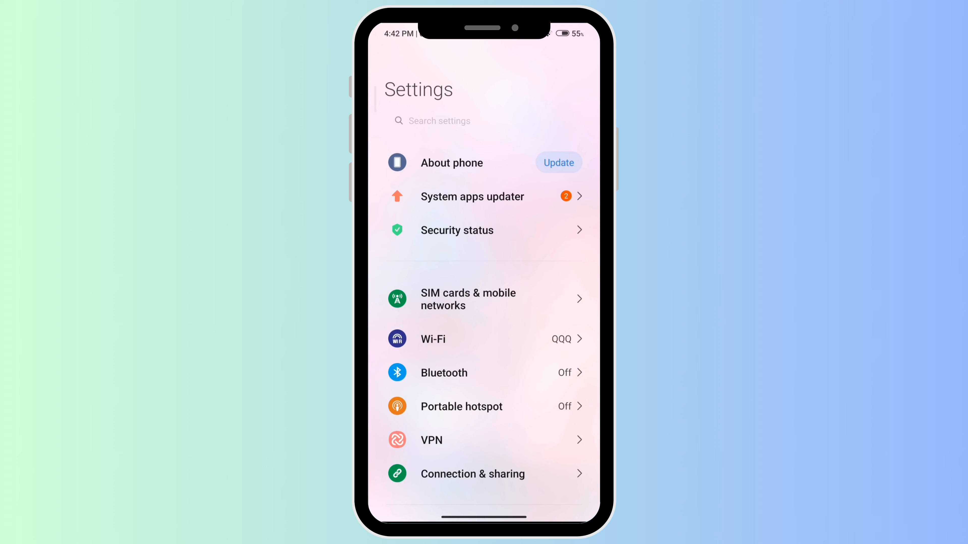
click(451, 162)
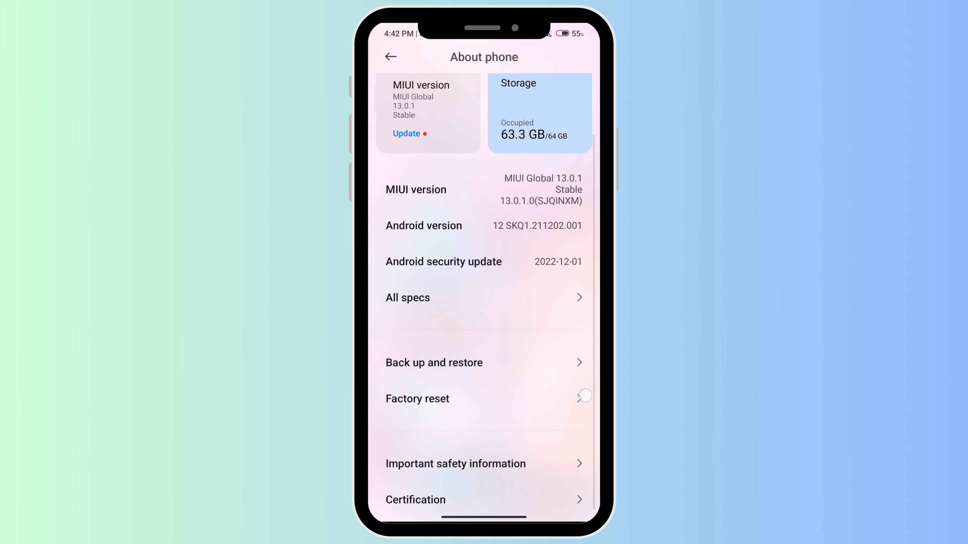
scroll(up, 3)
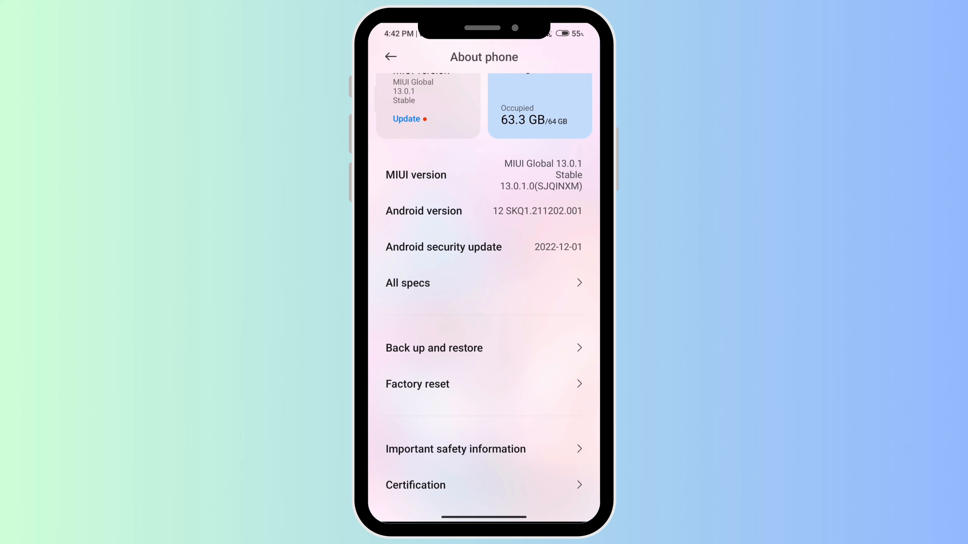